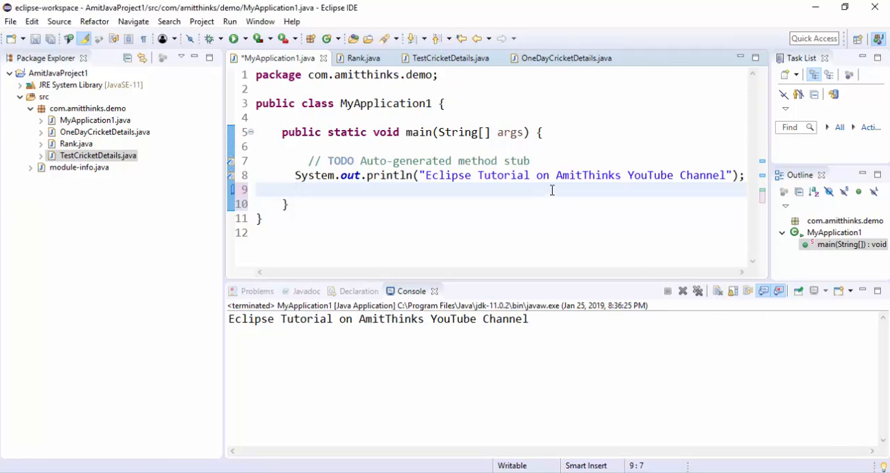
# Bring up the Key Assist list with Ctrl+Shift+L and scroll through the shortcut assignments
pyautogui.press('Ctrl+Shift+L')
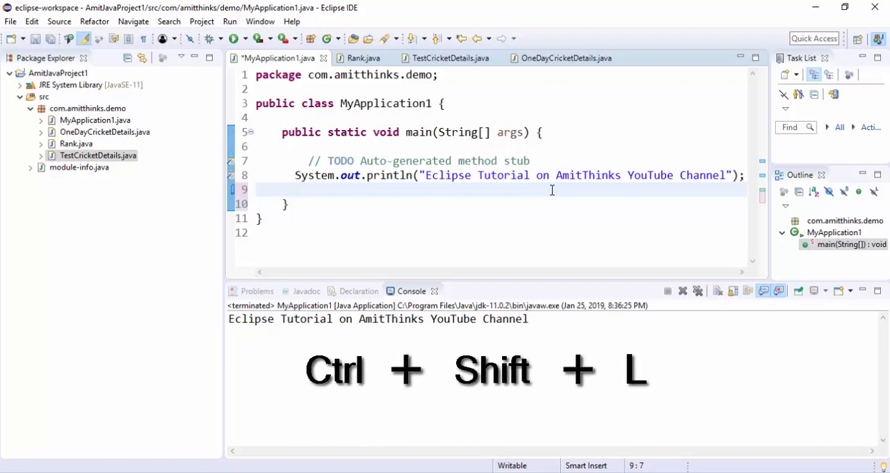
pyautogui.press('ctrl+shift+l')
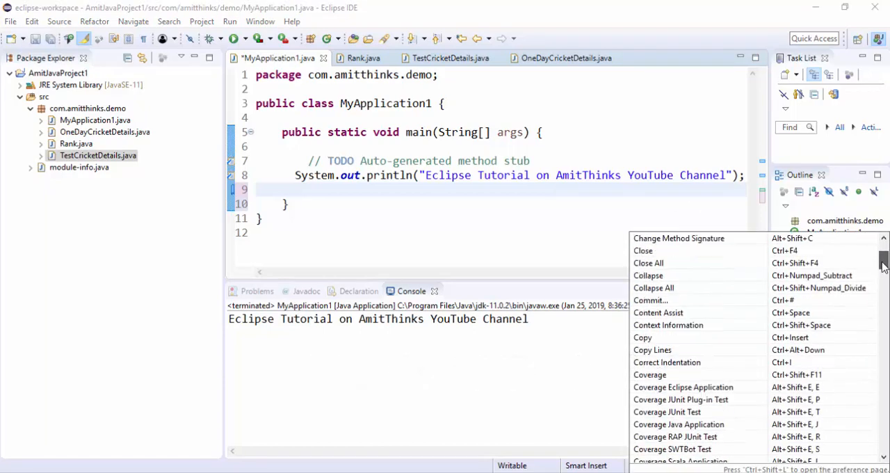
pyautogui.scroll(-3)
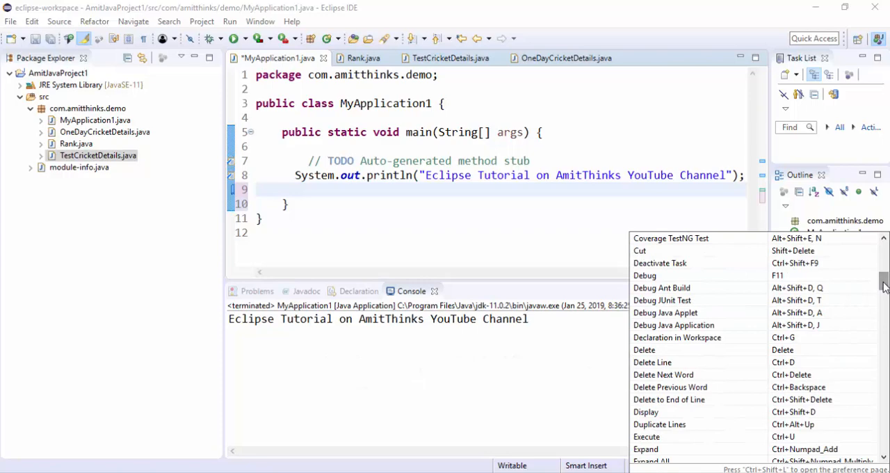
pyautogui.scroll(-3)
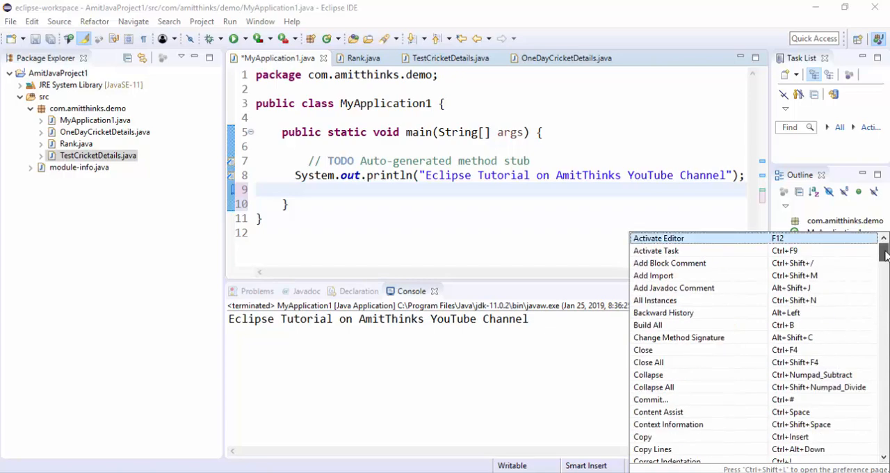
pyautogui.moveTo(885, 256)
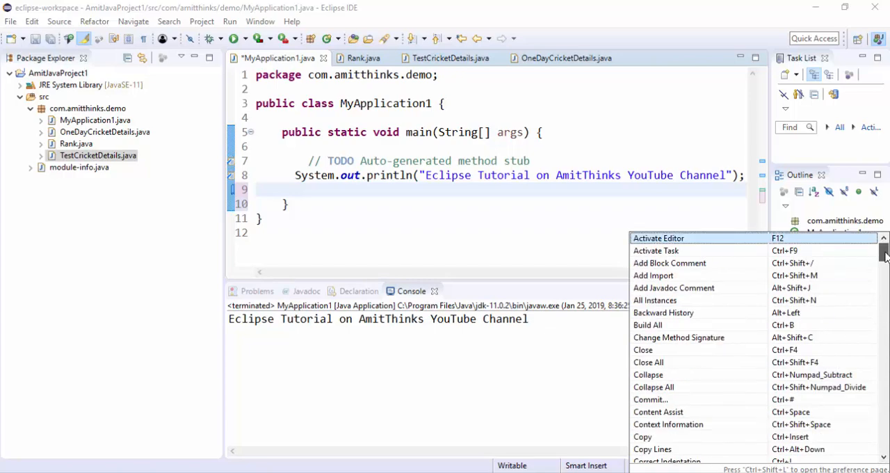
pyautogui.scroll(-3)
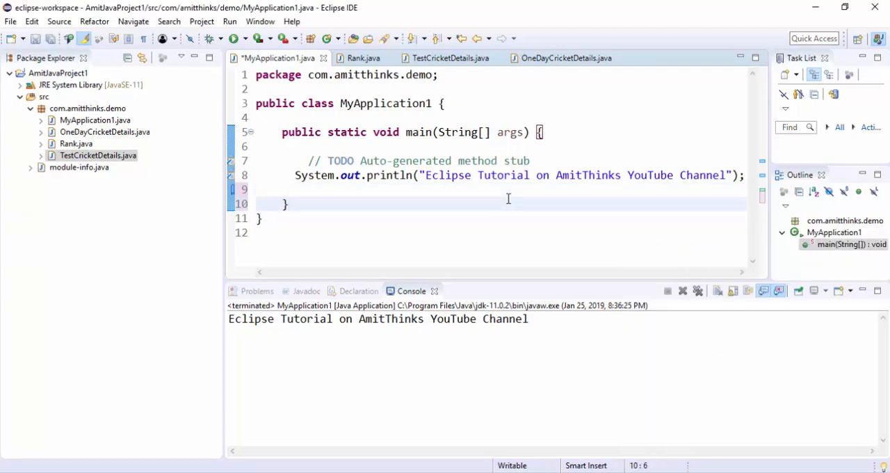
# Run MyApplication1 with F11, saving it at Save and Launch and allowing firewall access
pyautogui.click(231, 39)
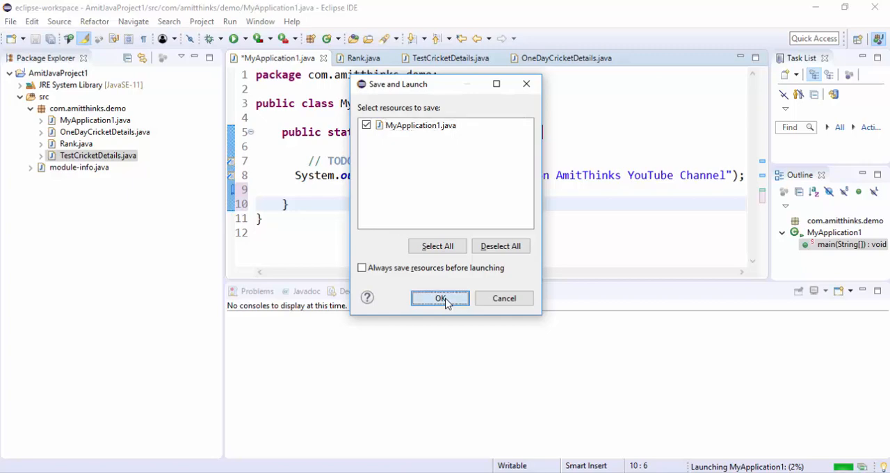
pyautogui.click(439, 297)
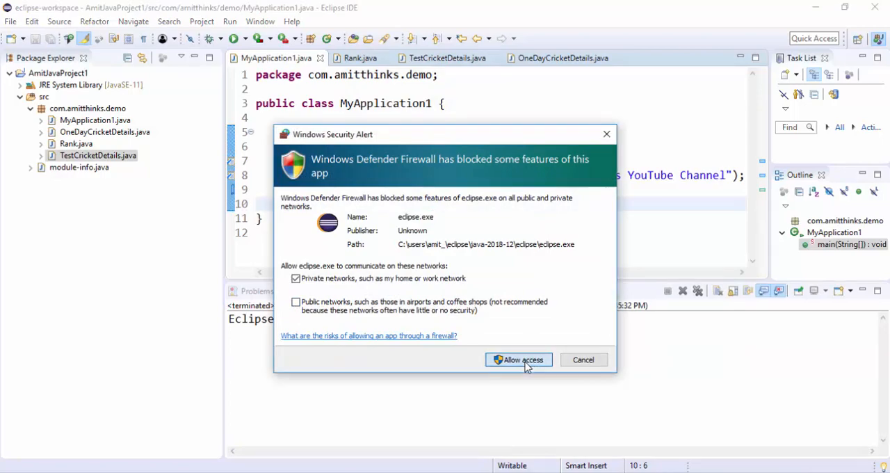
pyautogui.click(518, 359)
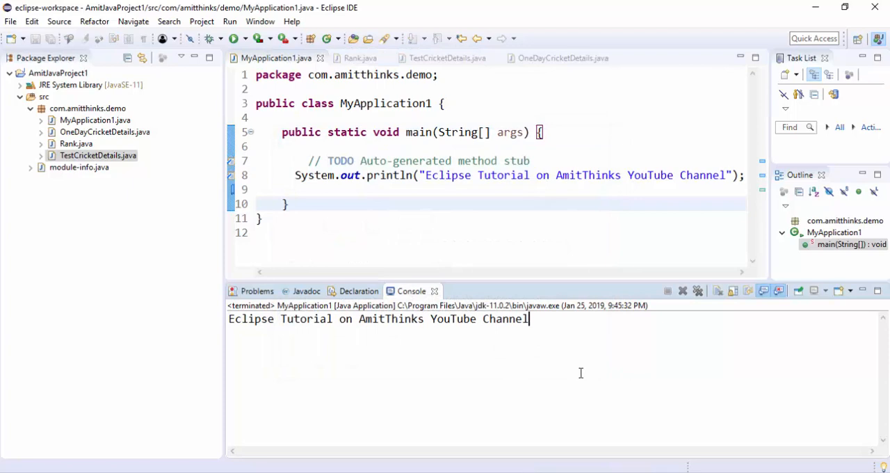
pyautogui.moveTo(537, 445)
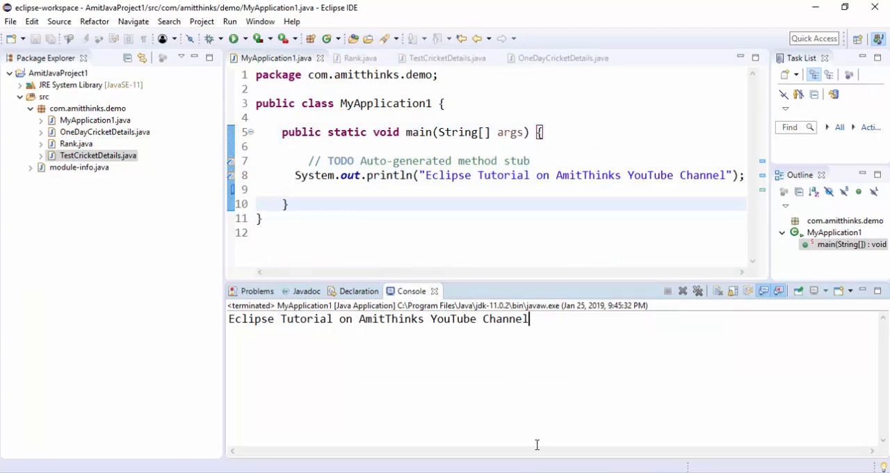
pyautogui.click(278, 232)
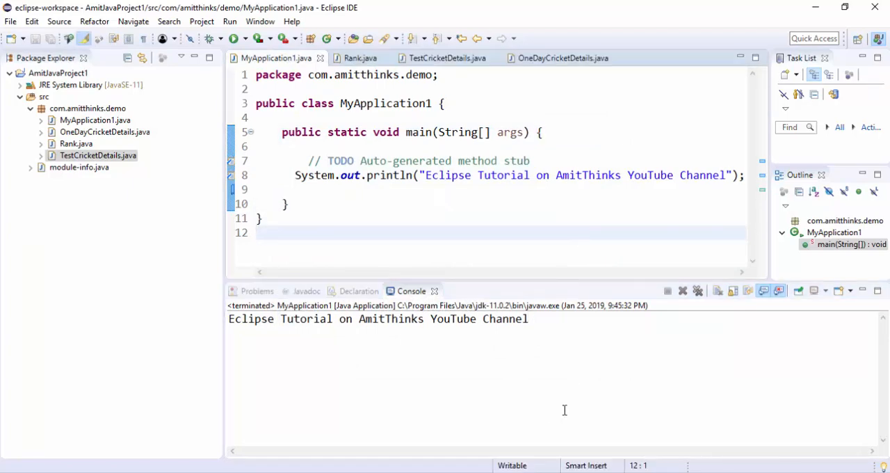